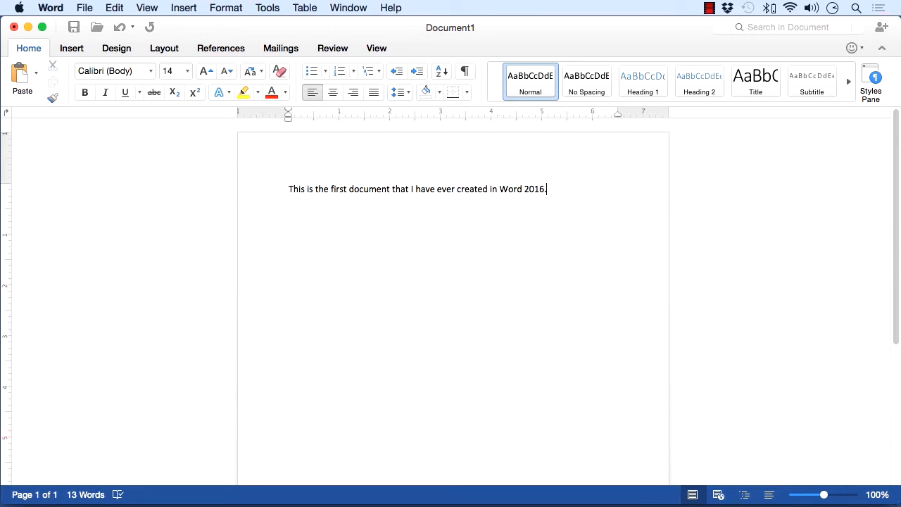
- Open the File menu to review the Save and Save As commands
{"action": "left_click", "coordinate": [84, 7]}
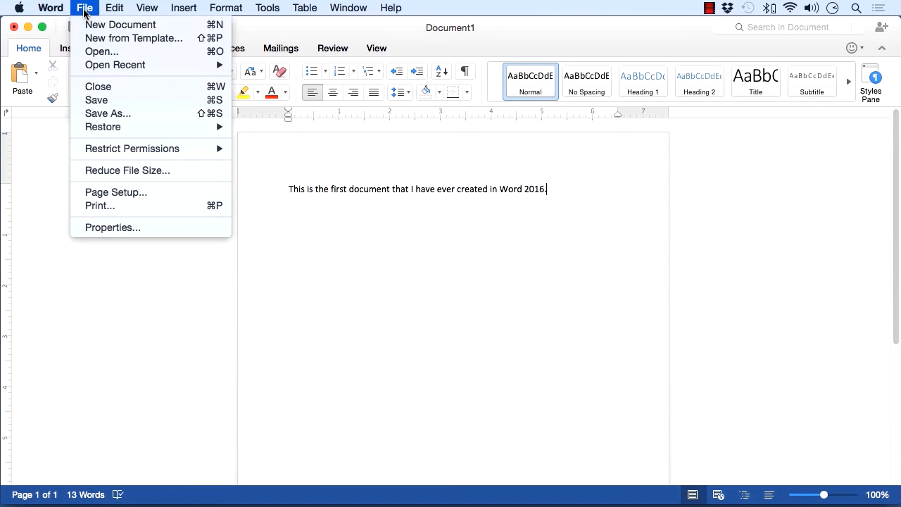
{"action": "mouse_move", "coordinate": [97, 100]}
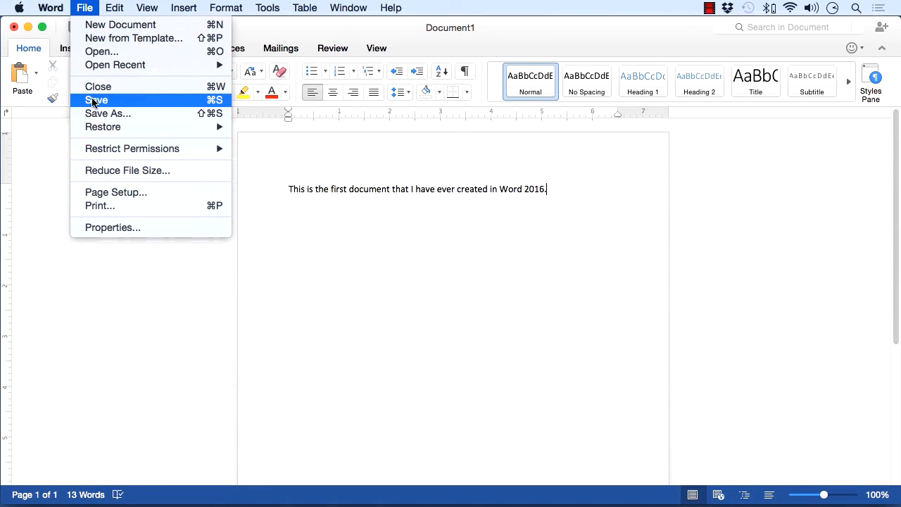
{"action": "mouse_move", "coordinate": [124, 113]}
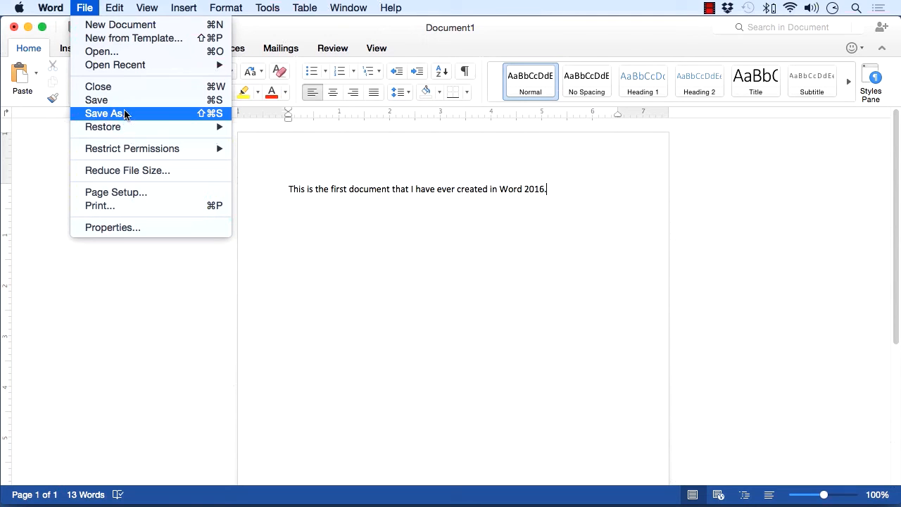
{"action": "mouse_move", "coordinate": [134, 113]}
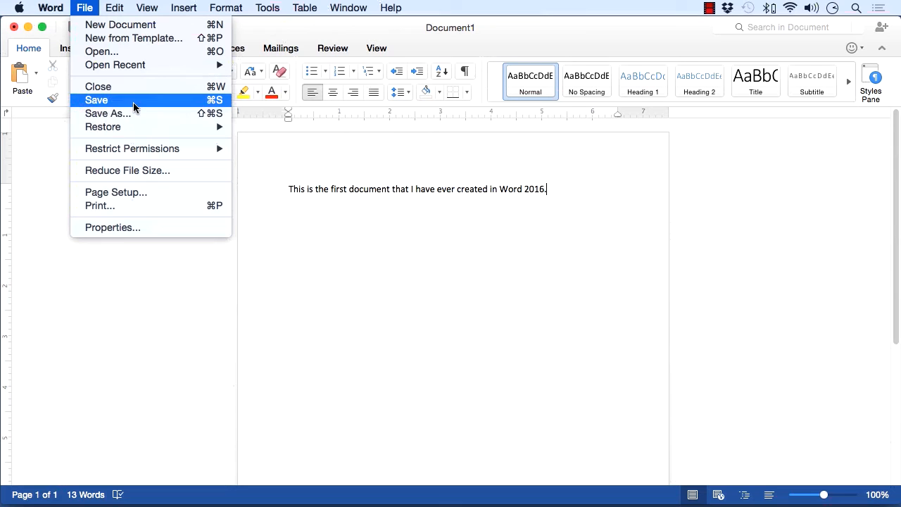
{"action": "mouse_move", "coordinate": [220, 104]}
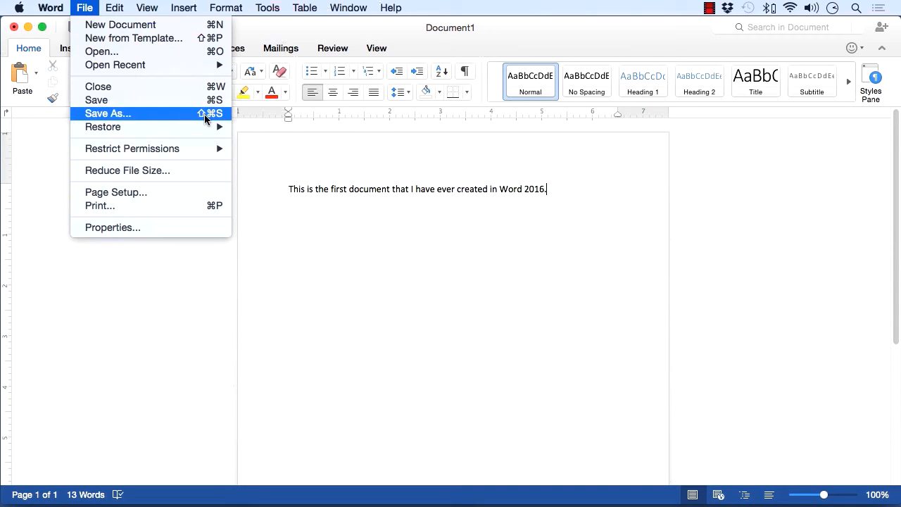
{"action": "mouse_move", "coordinate": [138, 114]}
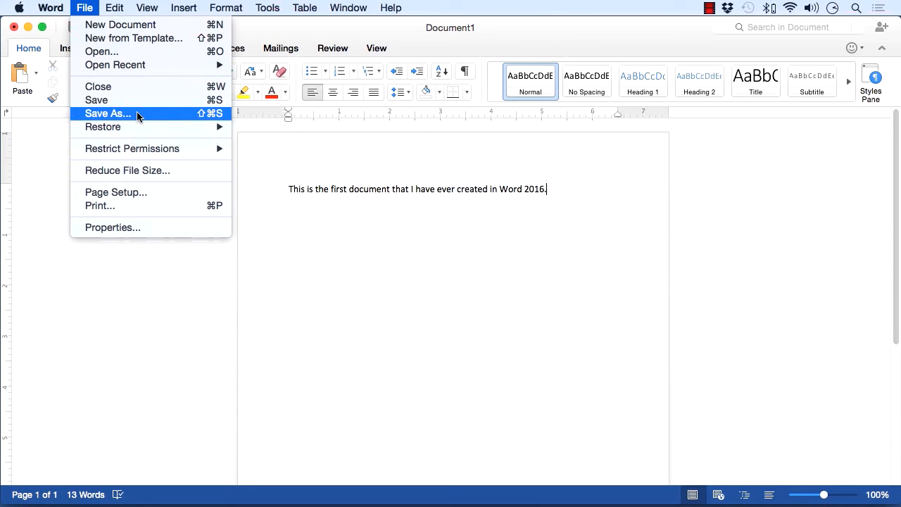
- Choose Save As and enter MyFirstDocument.docx as the file name
{"action": "left_click", "coordinate": [108, 113]}
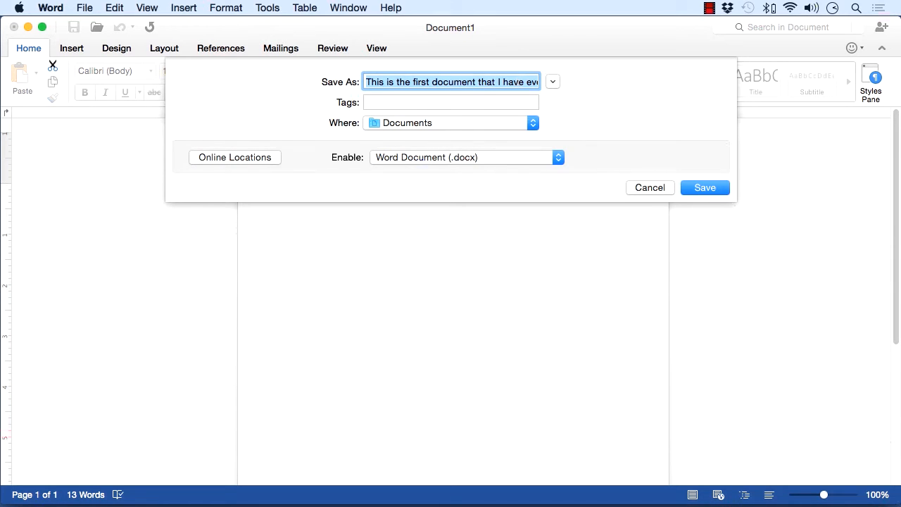
{"action": "type", "text": ".docx"}
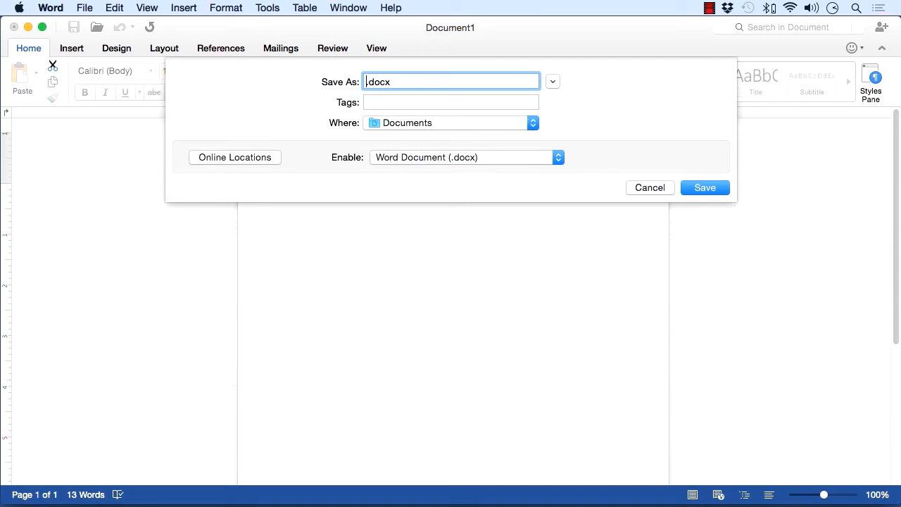
{"action": "type", "text": "MyFirst"}
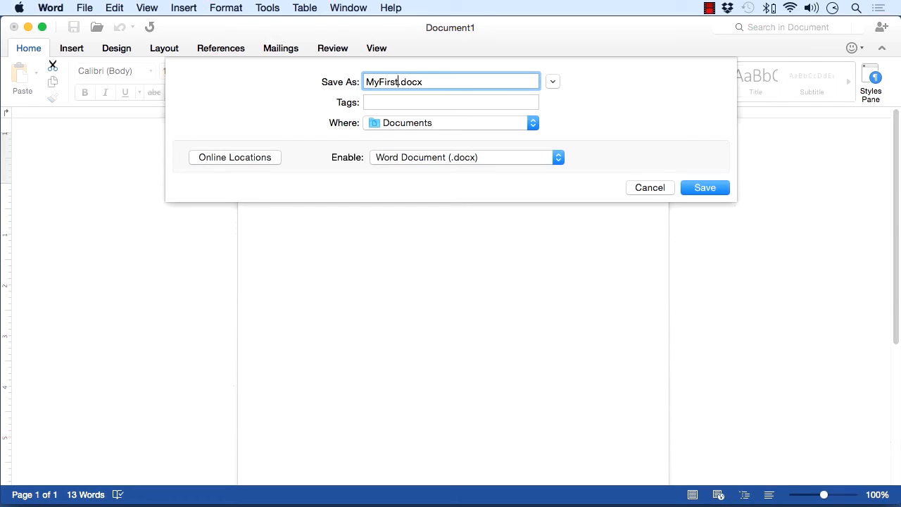
{"action": "type", "text": "Document"}
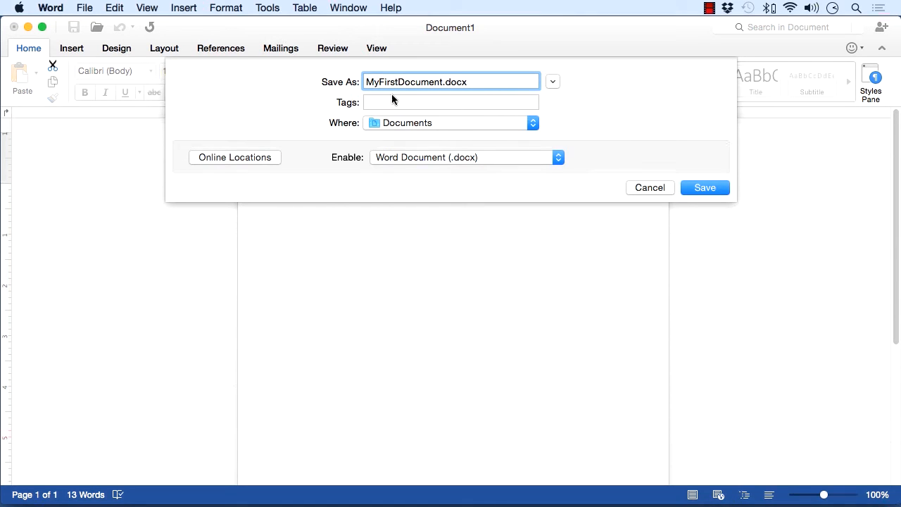
{"action": "mouse_move", "coordinate": [345, 113]}
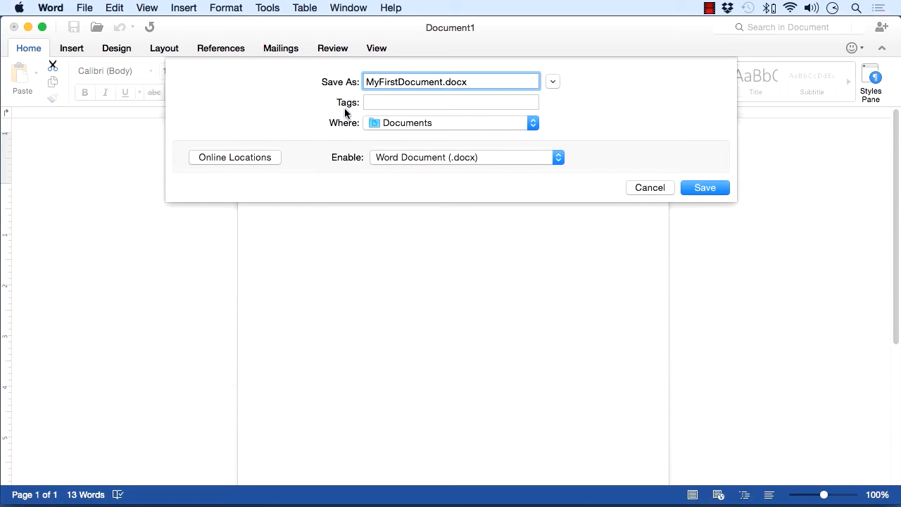
{"action": "mouse_move", "coordinate": [378, 117]}
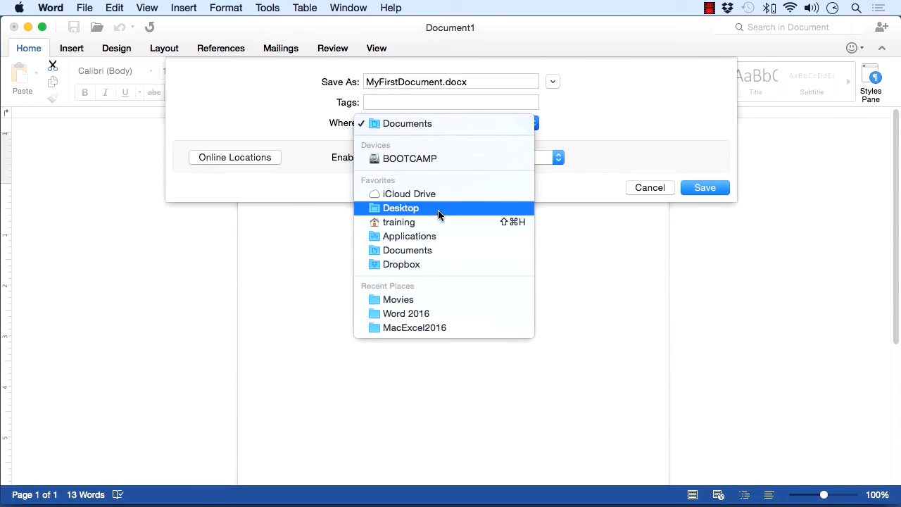
- Pick Desktop as the destination and keep the Word Document (.docx) format
{"action": "left_click", "coordinate": [400, 208]}
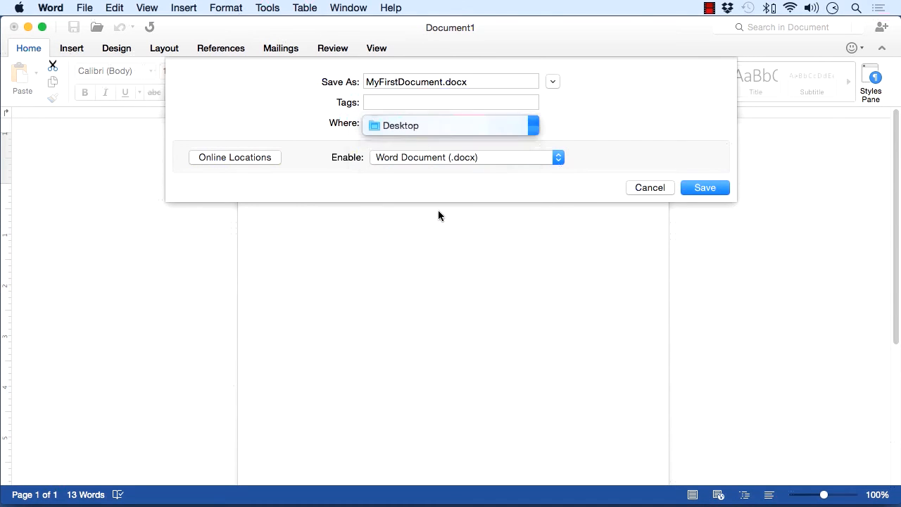
{"action": "left_click", "coordinate": [450, 82]}
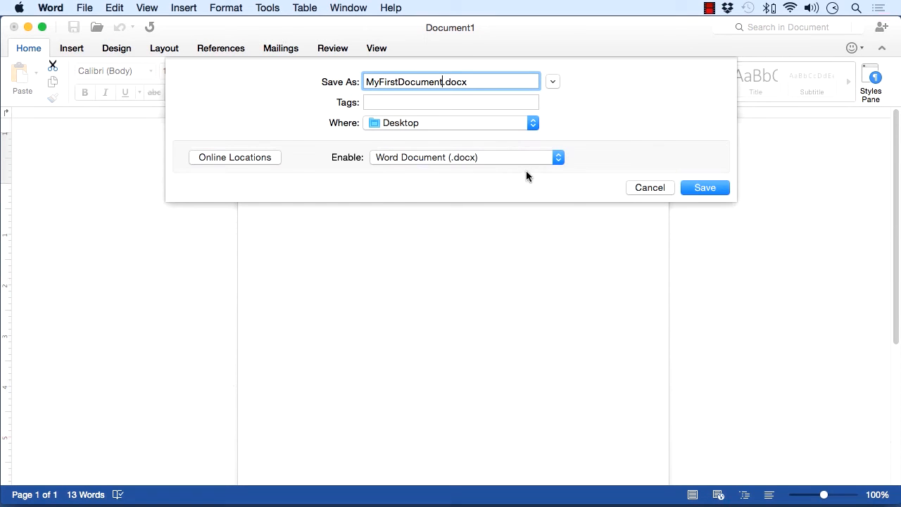
{"action": "left_click", "coordinate": [558, 157]}
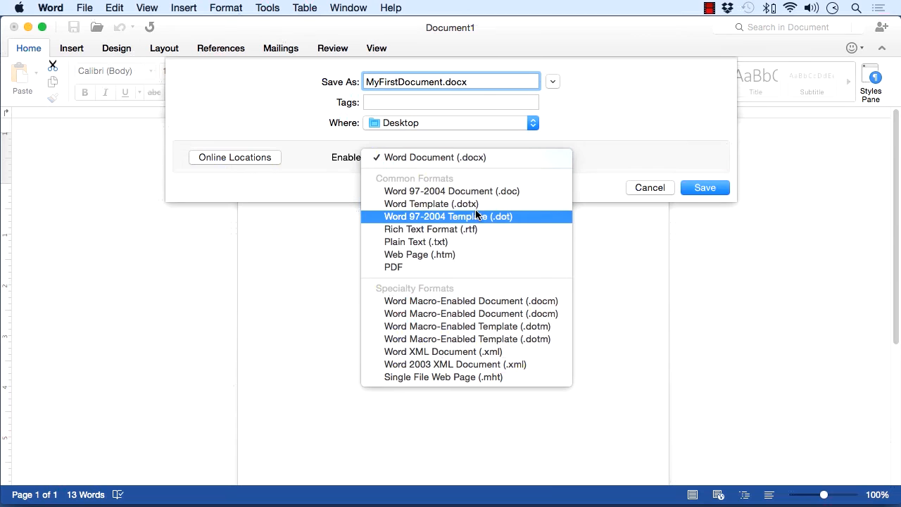
{"action": "mouse_move", "coordinate": [556, 172]}
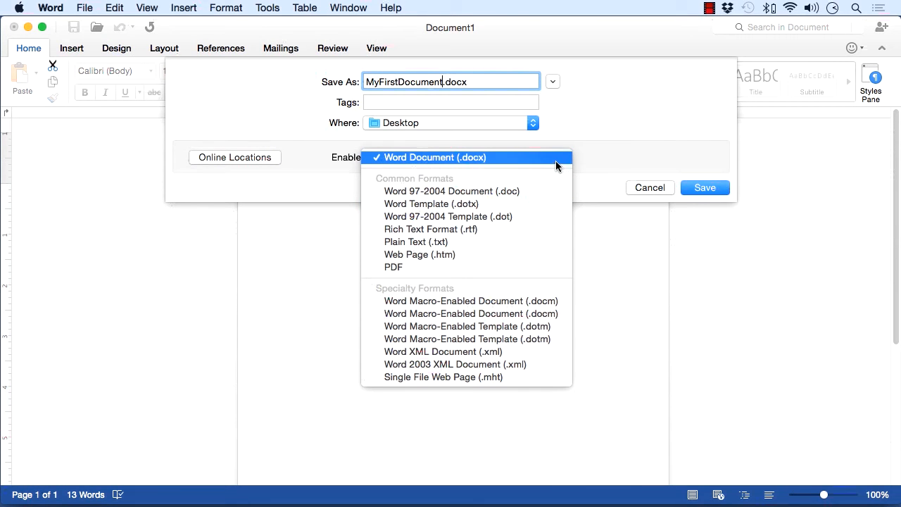
{"action": "left_click", "coordinate": [434, 157]}
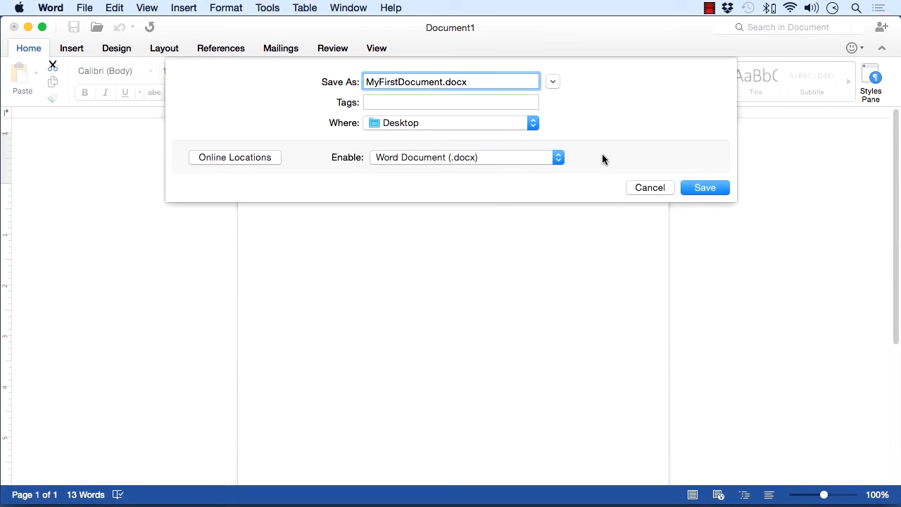
{"action": "mouse_move", "coordinate": [500, 125]}
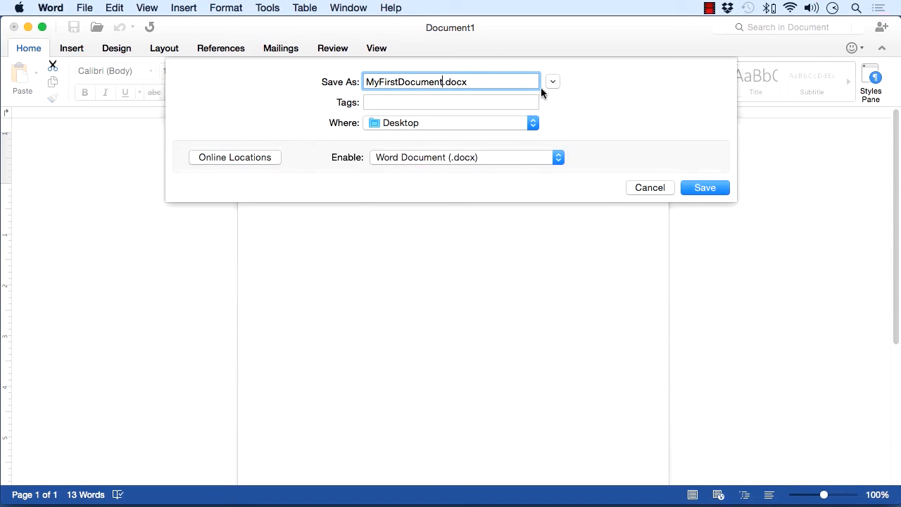
- Save MyFirstDocument to the Desktop, then bring up File > Save As again
{"action": "left_click", "coordinate": [704, 187]}
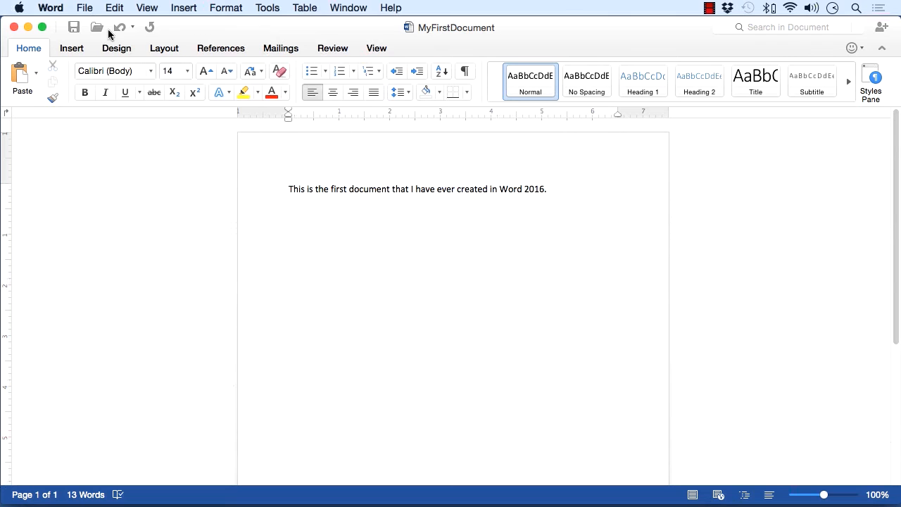
{"action": "left_click", "coordinate": [84, 8]}
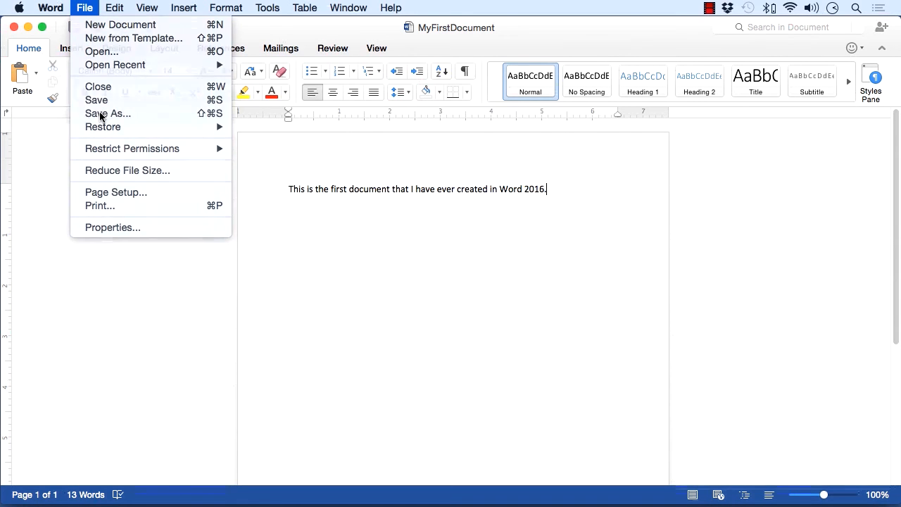
{"action": "left_click", "coordinate": [108, 113]}
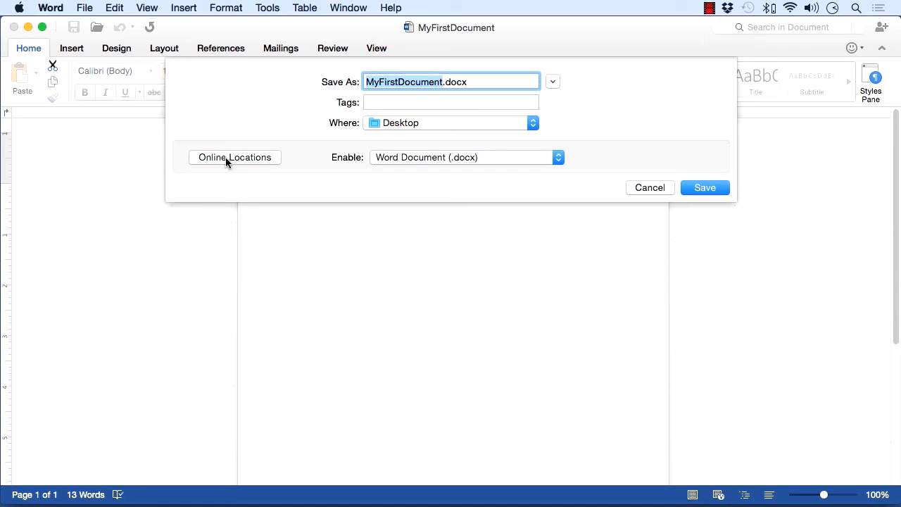
- Switch to online locations and scroll through the OneDrive - Personal folders
{"action": "left_click", "coordinate": [234, 157]}
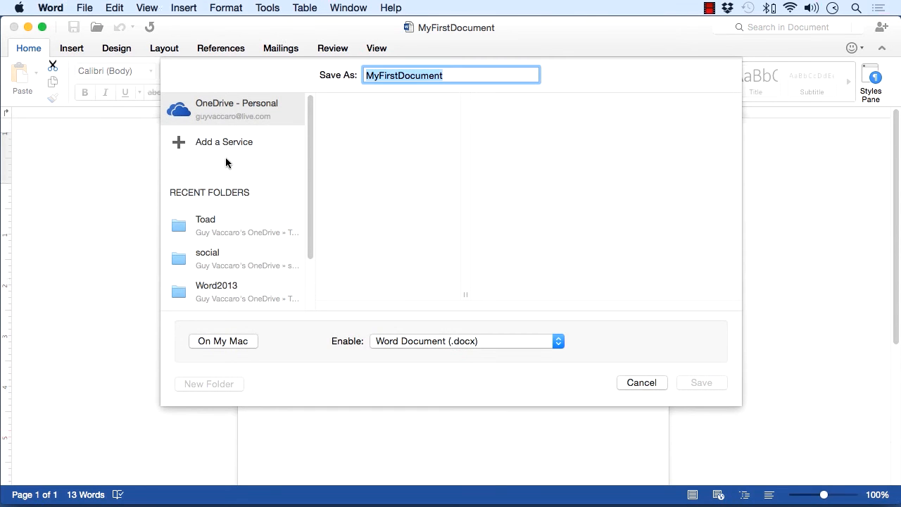
{"action": "left_click", "coordinate": [236, 110]}
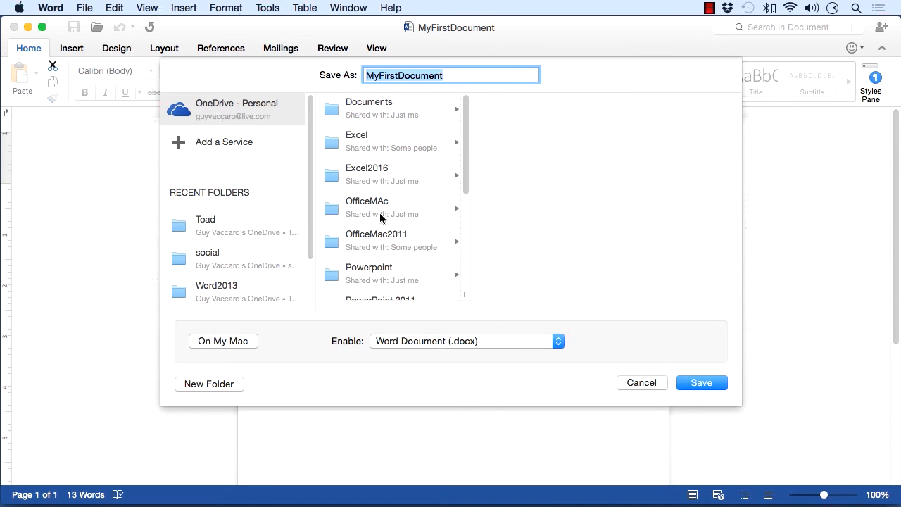
{"action": "scroll", "scroll_direction": "down", "scroll_amount": 3}
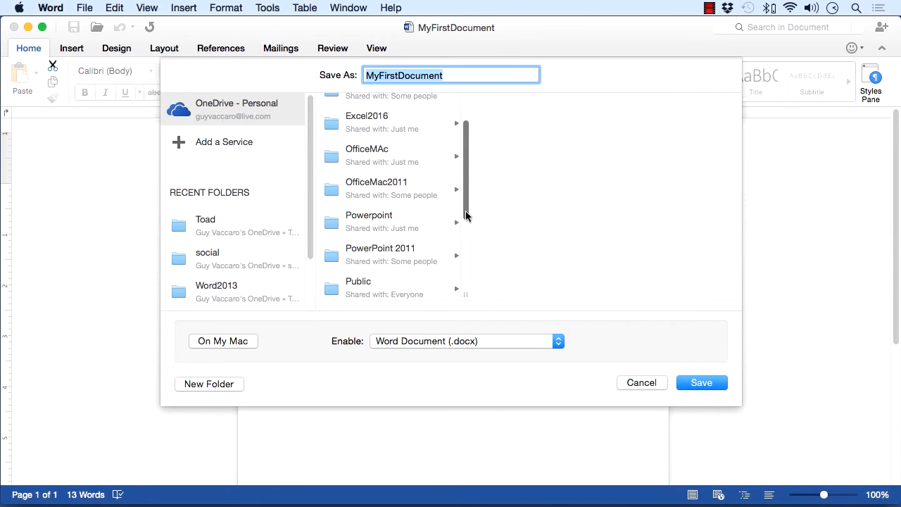
{"action": "mouse_move", "coordinate": [293, 142]}
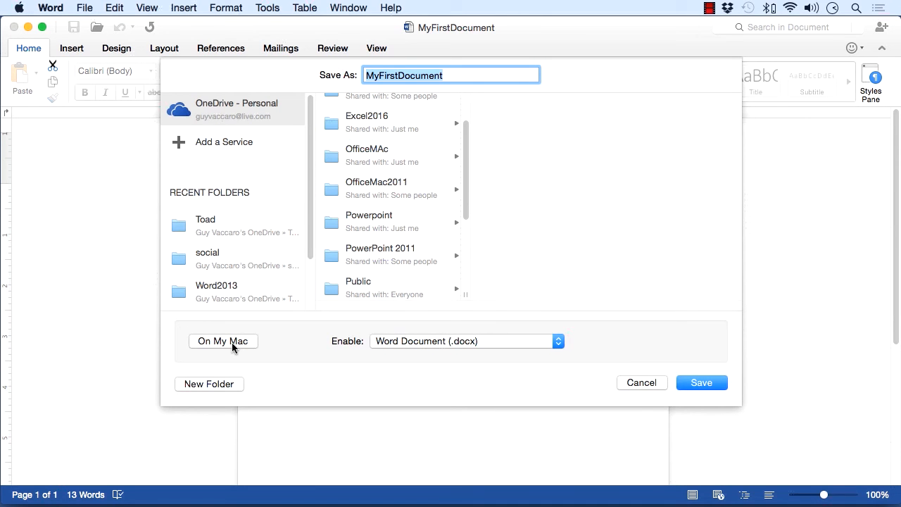
- Return to On My Mac and expand the dialog into the full Desktop browser
{"action": "left_click", "coordinate": [701, 383]}
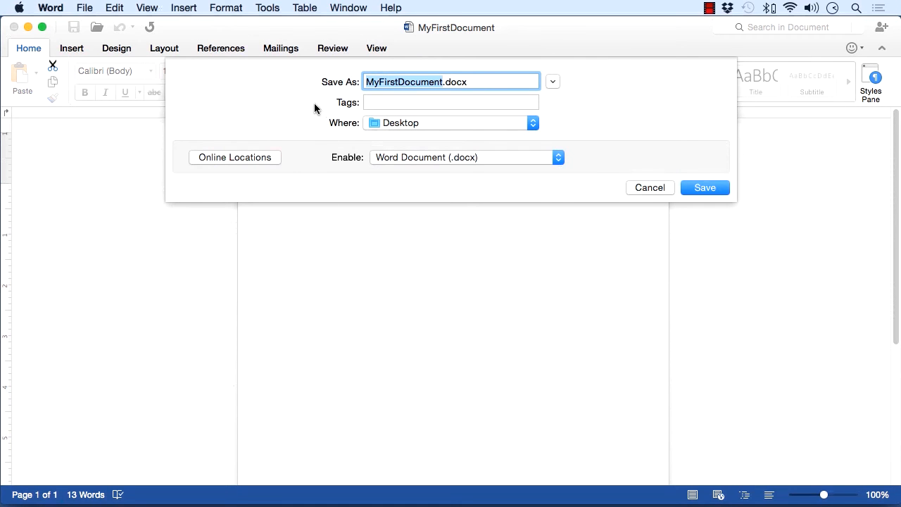
{"action": "mouse_move", "coordinate": [300, 132]}
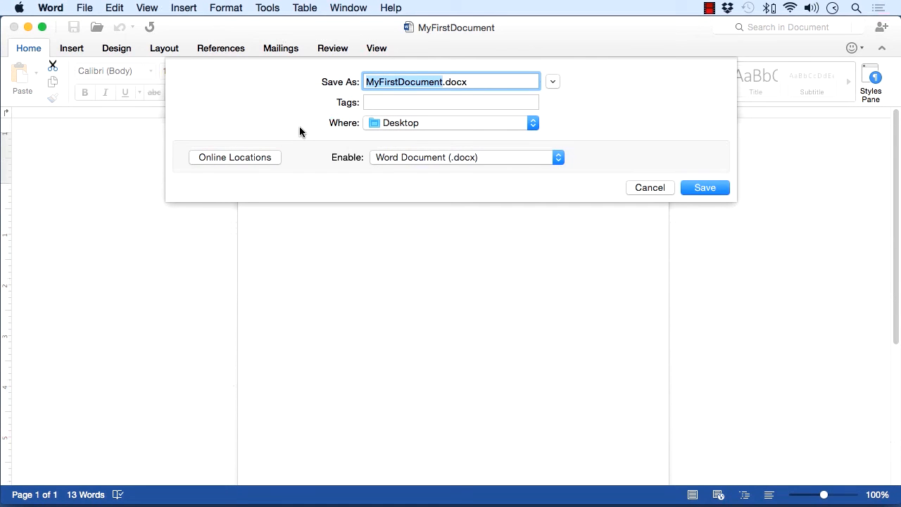
{"action": "mouse_move", "coordinate": [562, 102]}
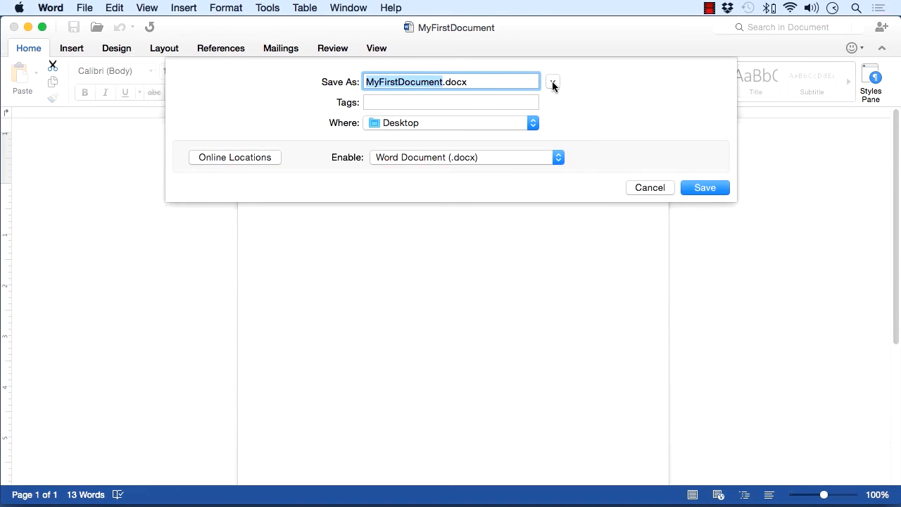
{"action": "left_click", "coordinate": [552, 82]}
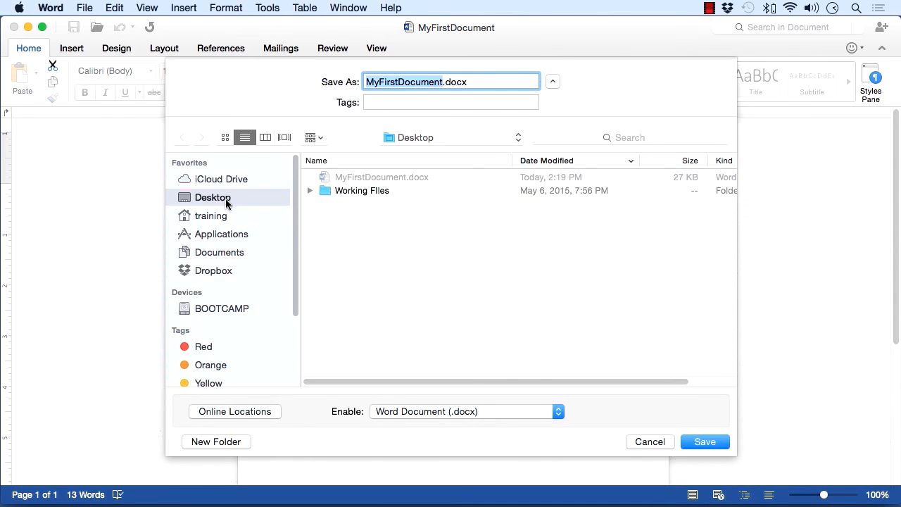
- Browse iCloud Drive and Desktop in the sidebar, ending on the Documents folder
{"action": "left_click", "coordinate": [220, 179]}
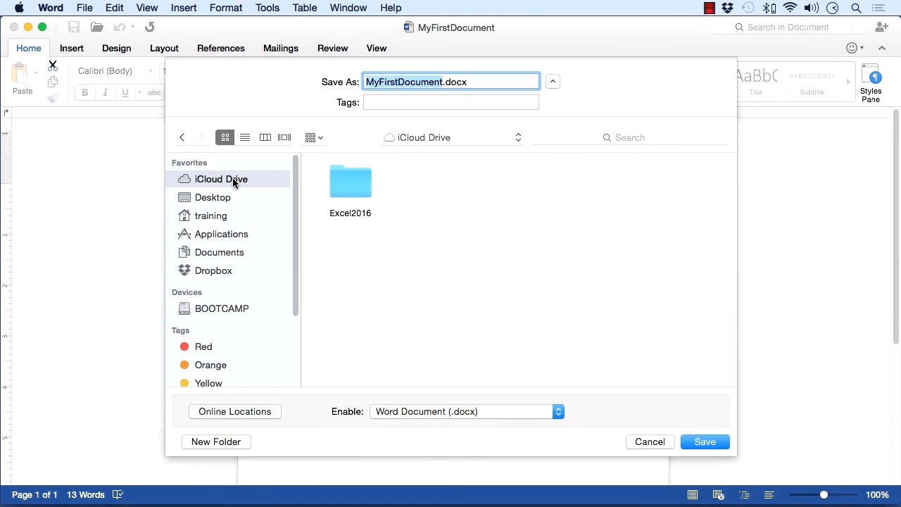
{"action": "mouse_move", "coordinate": [233, 197]}
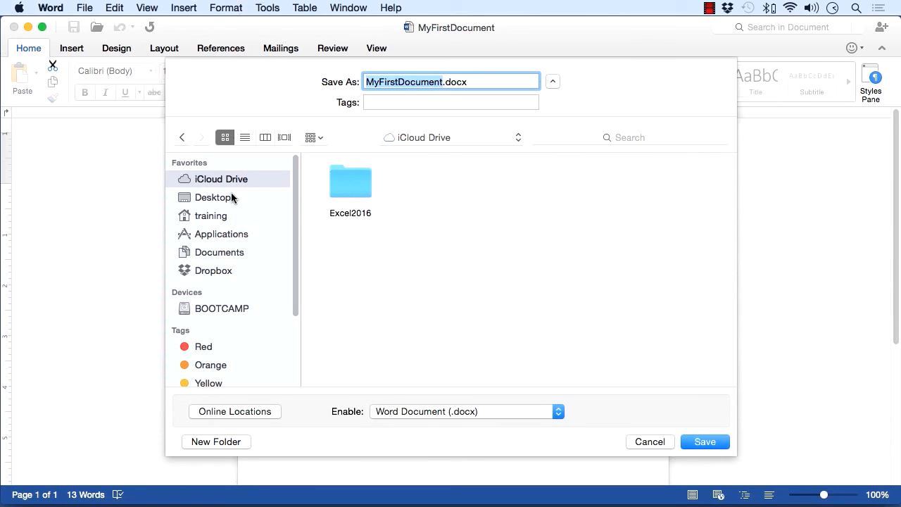
{"action": "mouse_move", "coordinate": [274, 415]}
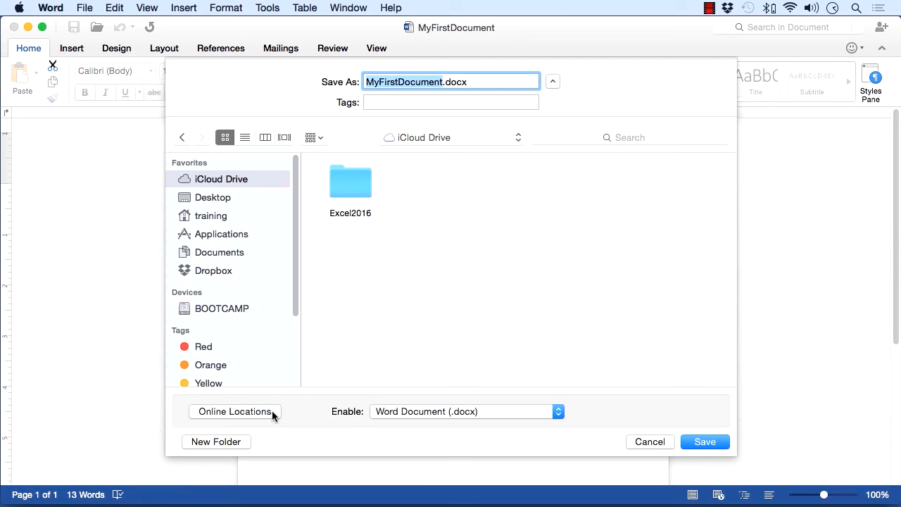
{"action": "mouse_move", "coordinate": [242, 184]}
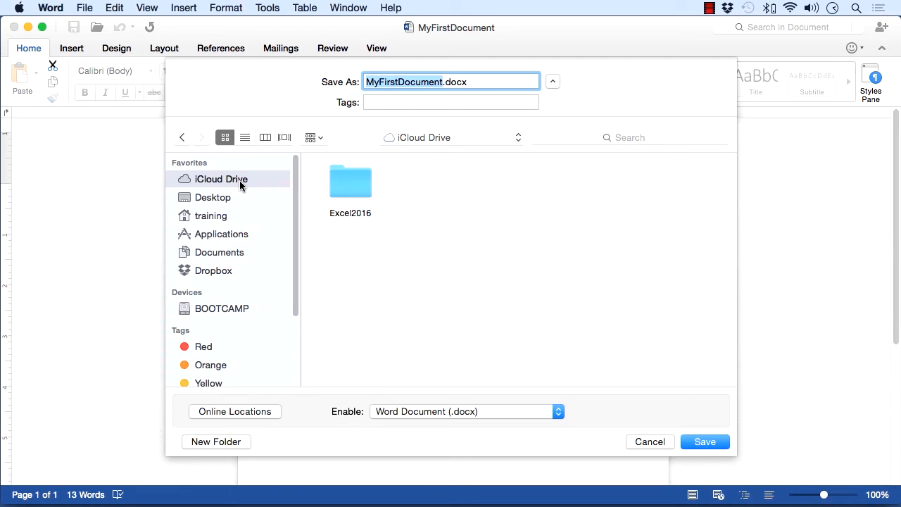
{"action": "mouse_move", "coordinate": [233, 183]}
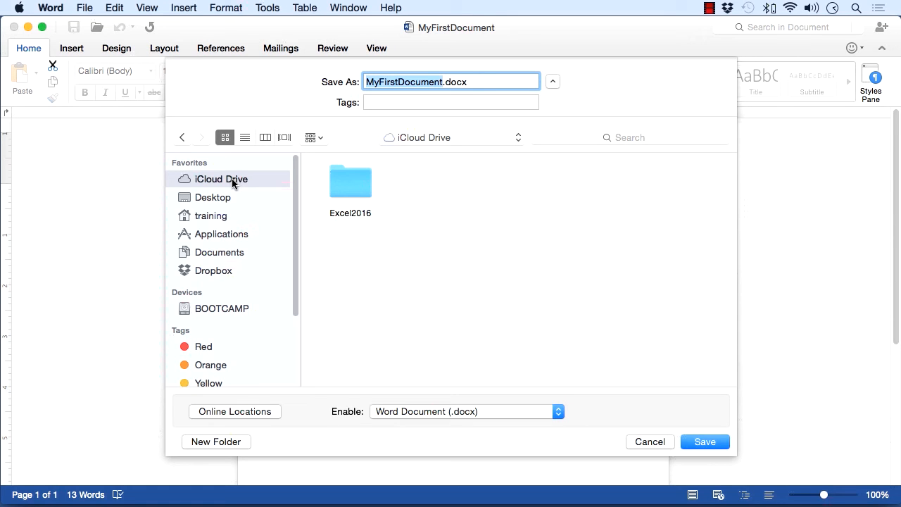
{"action": "left_click", "coordinate": [213, 197]}
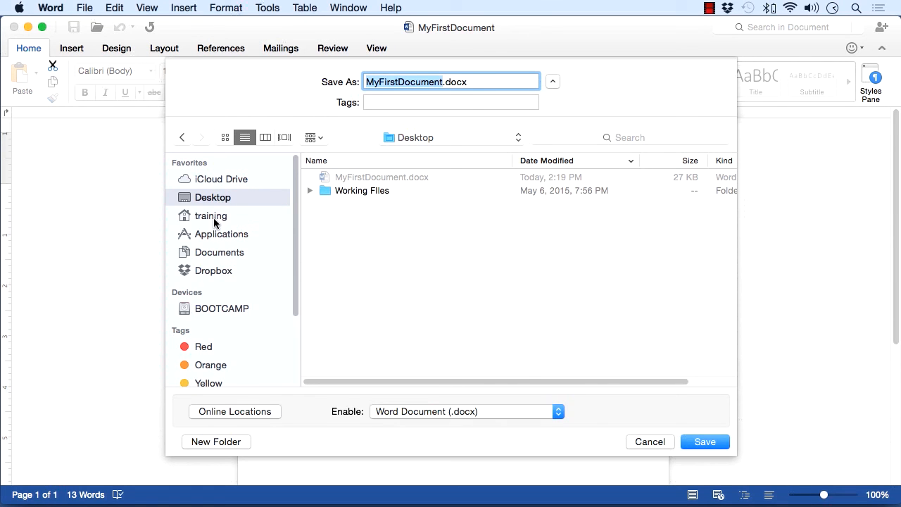
{"action": "mouse_move", "coordinate": [238, 235]}
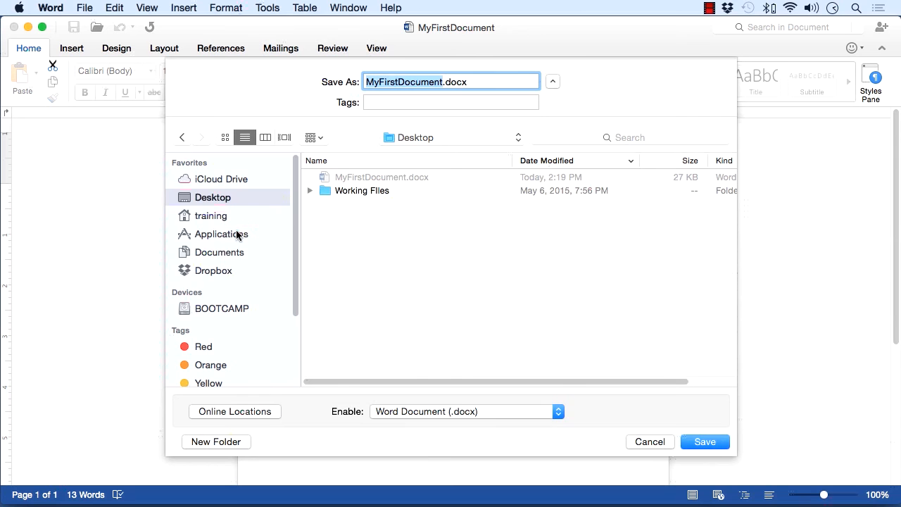
{"action": "left_click", "coordinate": [219, 252]}
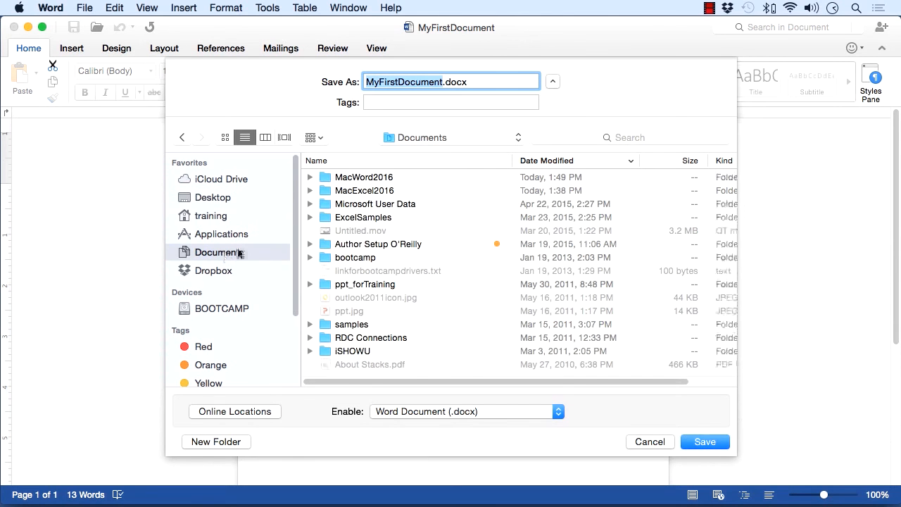
{"action": "mouse_move", "coordinate": [220, 274]}
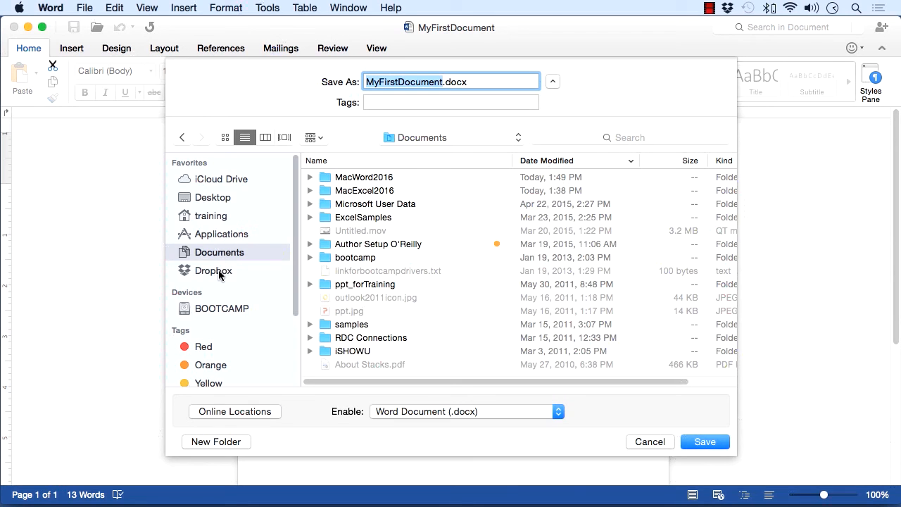
- Navigate to Desktop > Working Files > Chapter 2 and save MyFirstDocument.docx there
{"action": "left_click", "coordinate": [213, 197]}
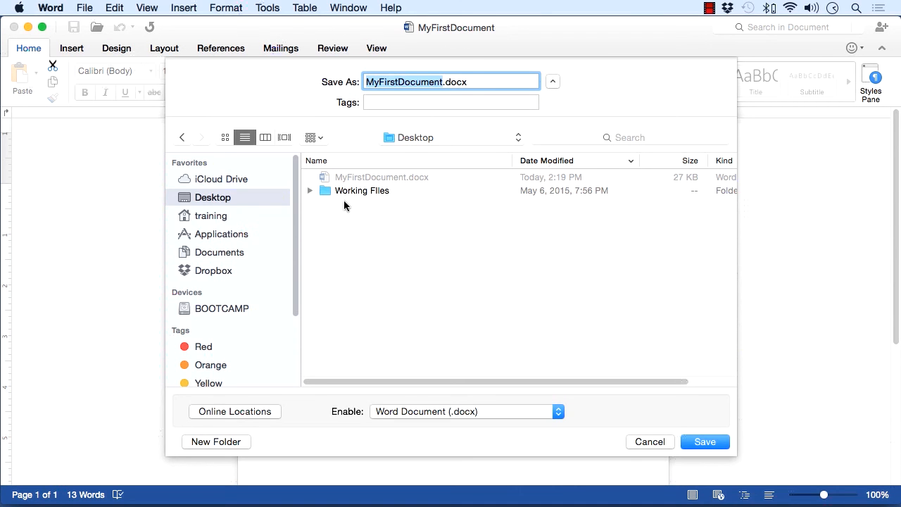
{"action": "left_click", "coordinate": [310, 190]}
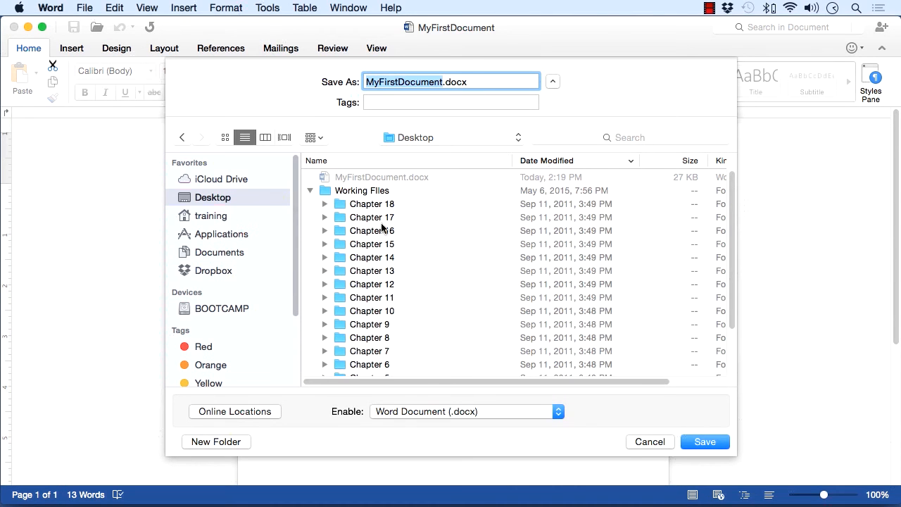
{"action": "scroll", "scroll_direction": "down", "scroll_amount": 3}
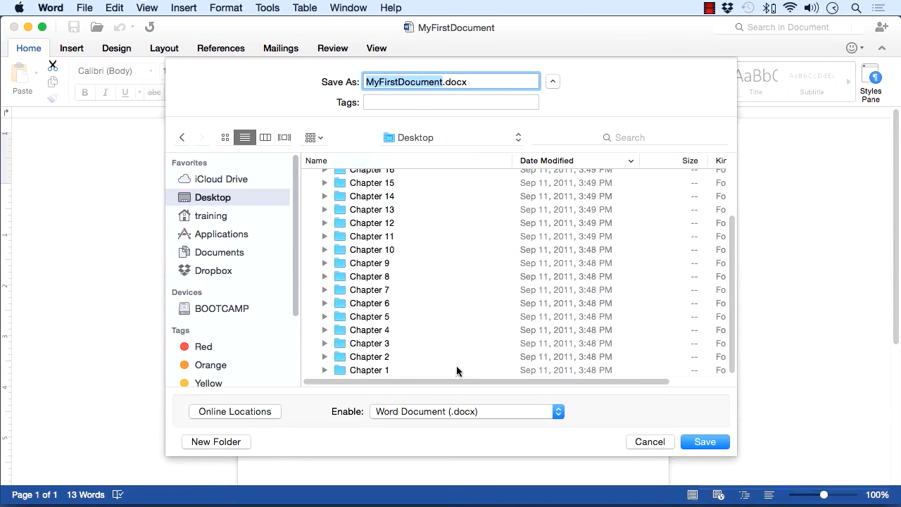
{"action": "double_click", "coordinate": [369, 356]}
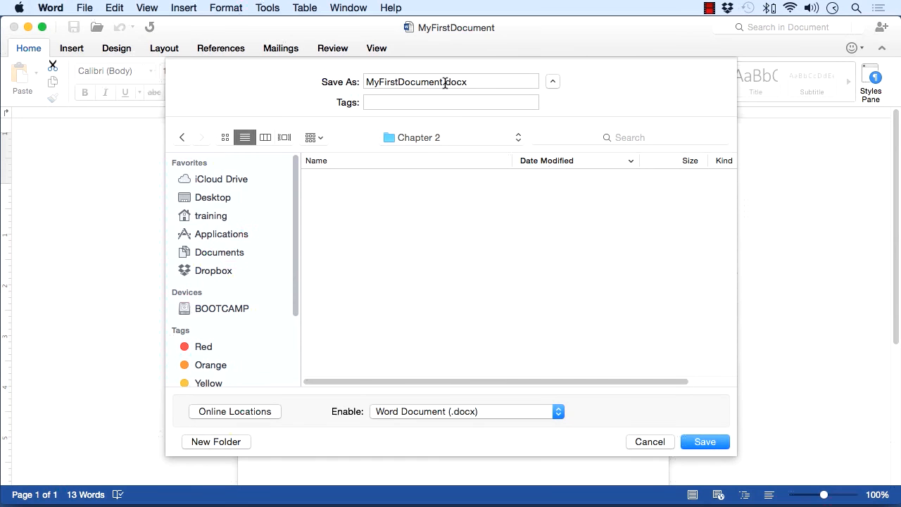
{"action": "mouse_move", "coordinate": [529, 335]}
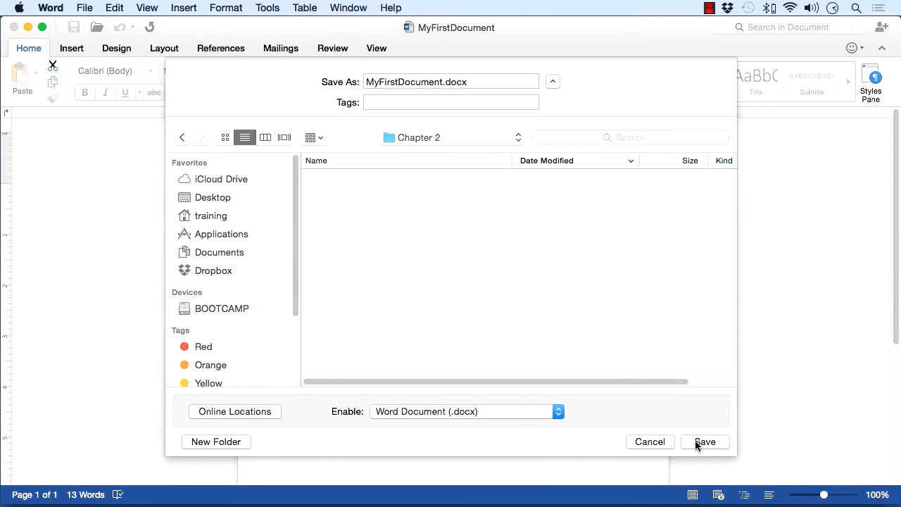
{"action": "left_click", "coordinate": [704, 441]}
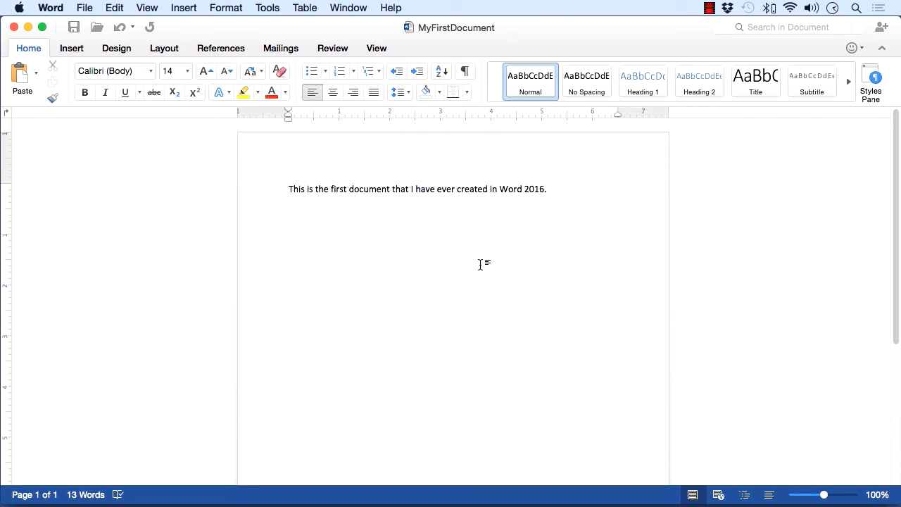
- Place the cursor after the first sentence and open the File menu
{"action": "left_click", "coordinate": [546, 189]}
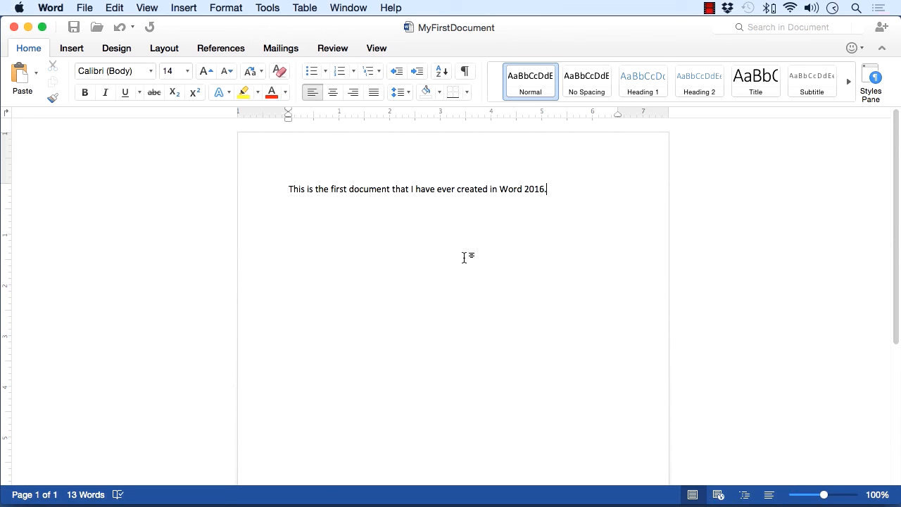
{"action": "left_click", "coordinate": [84, 8]}
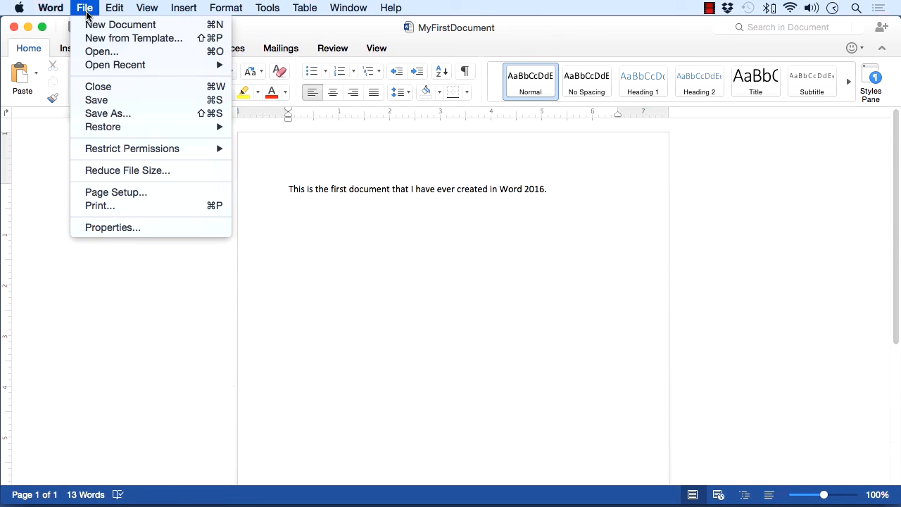
{"action": "mouse_move", "coordinate": [96, 100]}
{"action": "type", "text": " And I"}
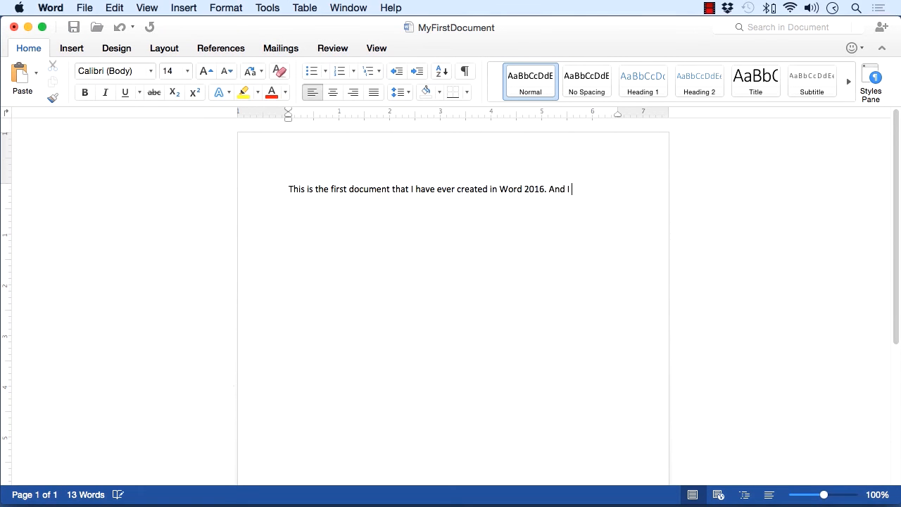
- Type 'am able to type some more here.' and reopen the File menu
{"action": "type", "text": "am able to"}
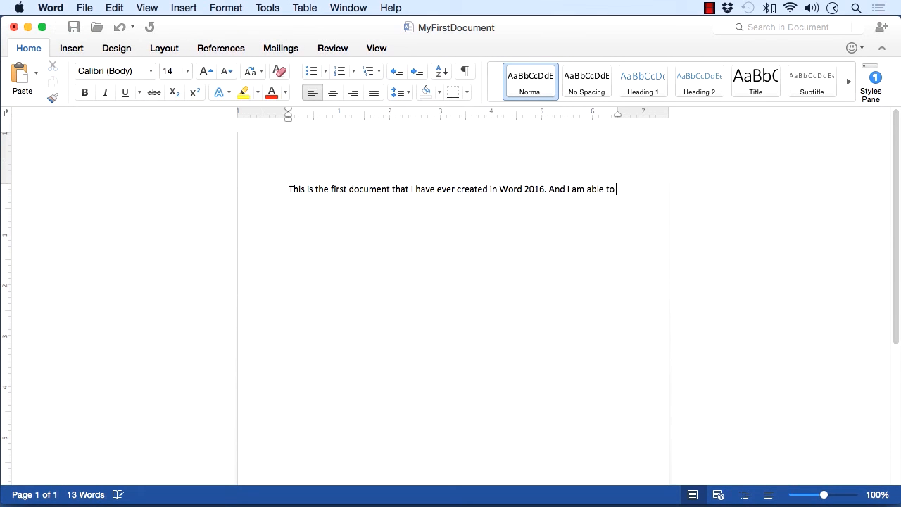
{"action": "type", "text": "type some more h"}
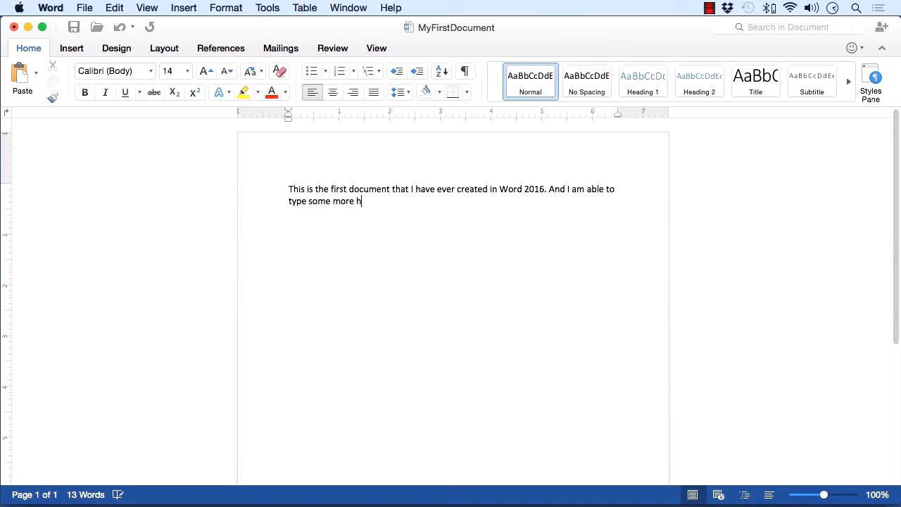
{"action": "left_click", "coordinate": [84, 7]}
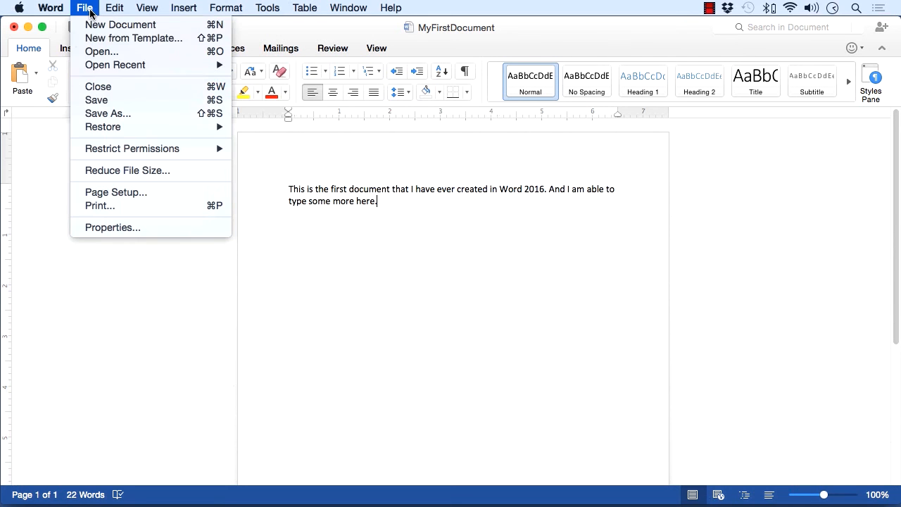
{"action": "mouse_move", "coordinate": [96, 102]}
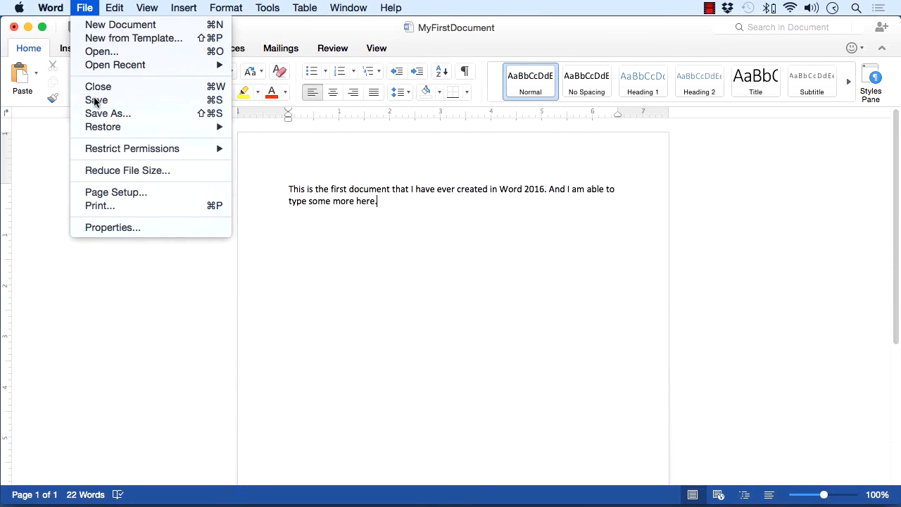
{"action": "left_click", "coordinate": [172, 223]}
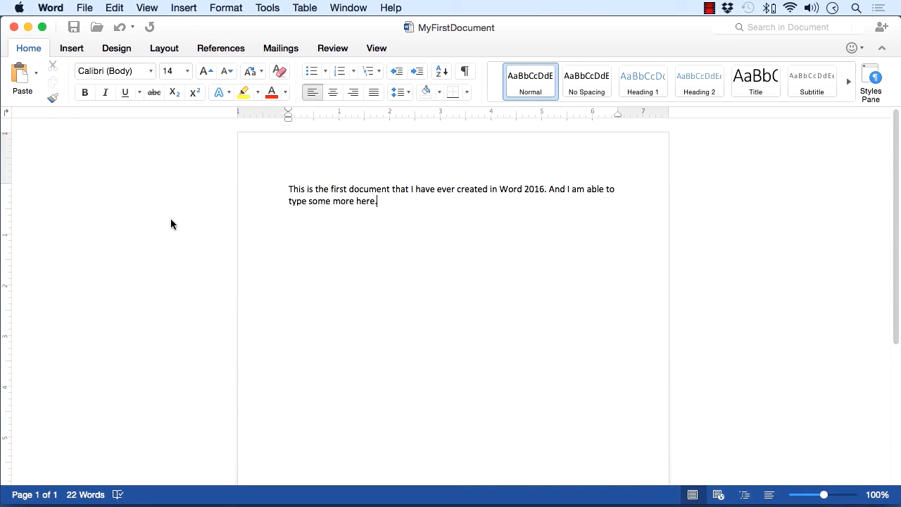
{"action": "left_click", "coordinate": [83, 8]}
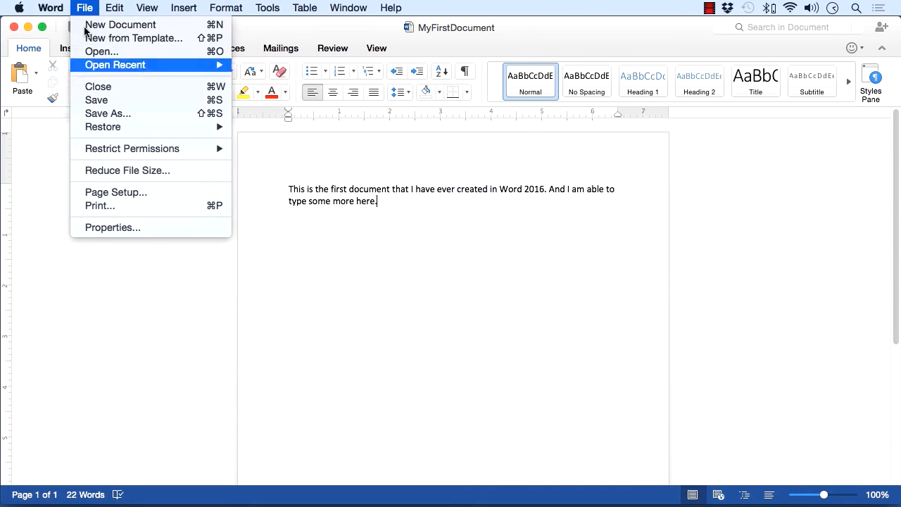
- Open Save As for MyFirstDocument and browse the Online Locations save options
{"action": "left_click", "coordinate": [108, 113]}
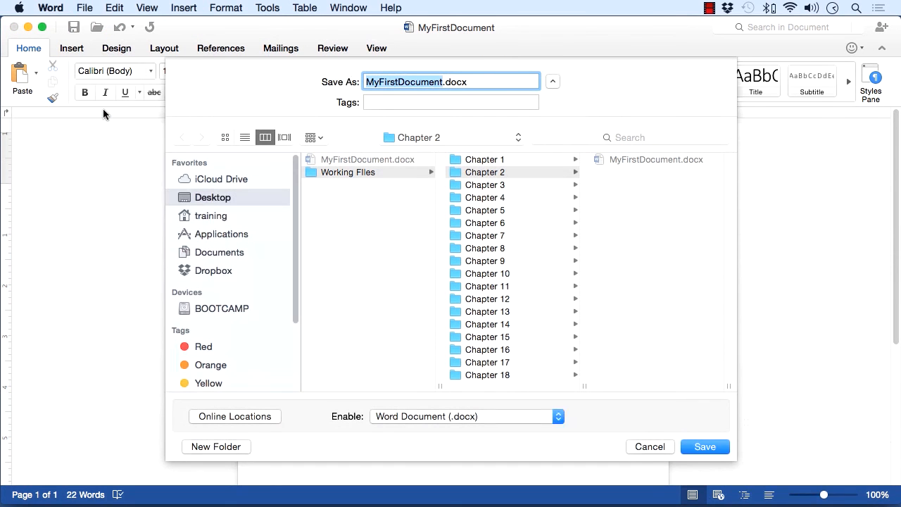
{"action": "mouse_move", "coordinate": [314, 196]}
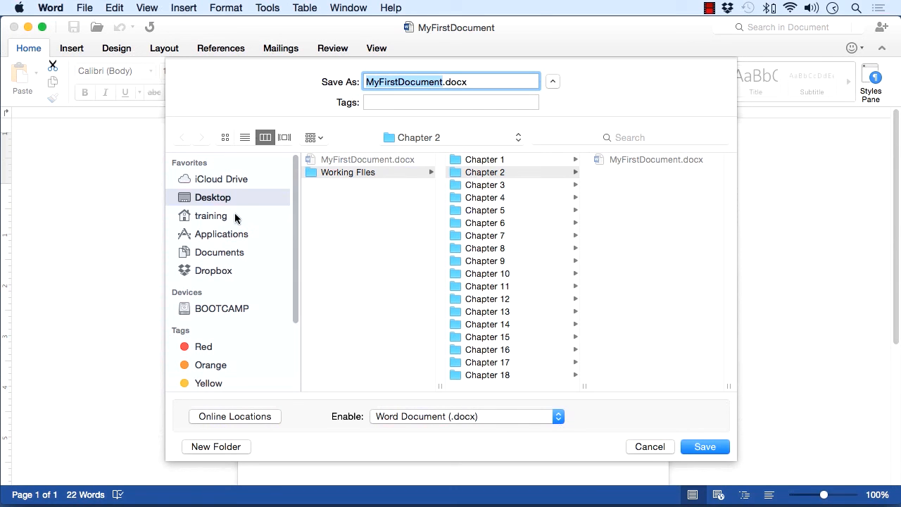
{"action": "mouse_move", "coordinate": [296, 338]}
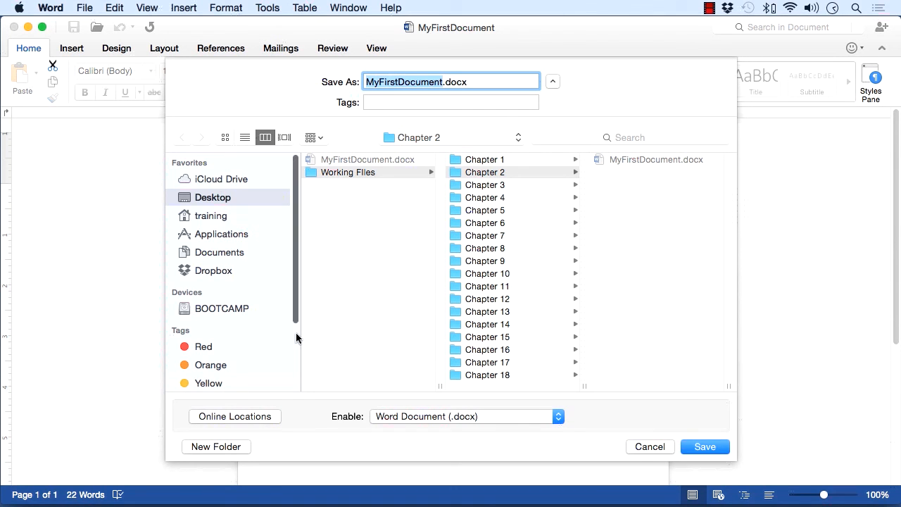
{"action": "mouse_move", "coordinate": [259, 419]}
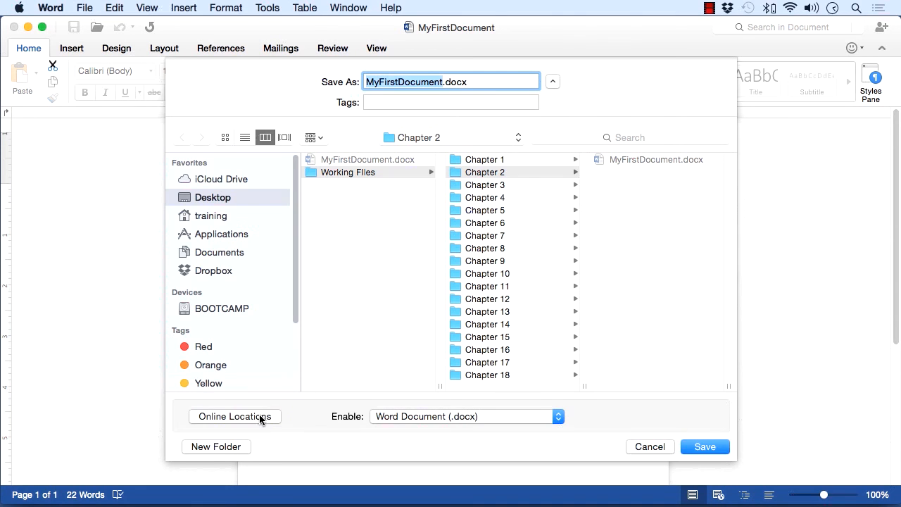
{"action": "left_click", "coordinate": [234, 416]}
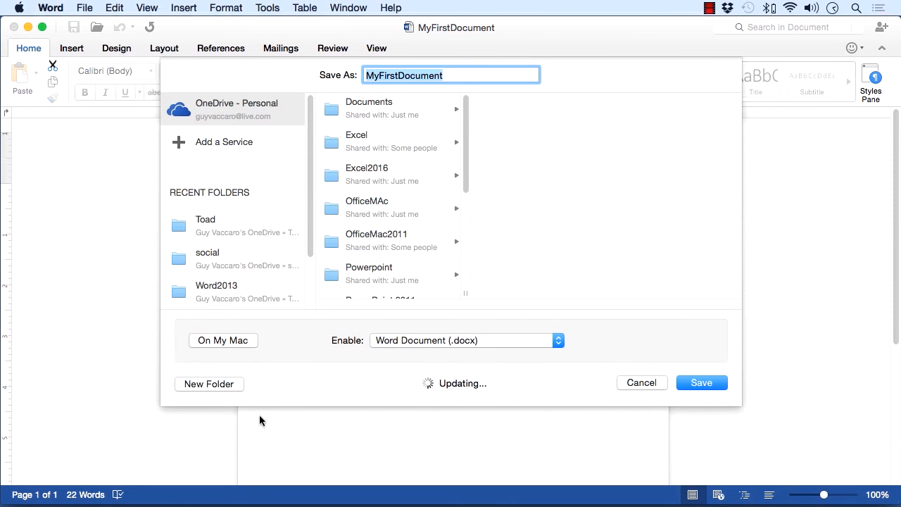
{"action": "mouse_move", "coordinate": [297, 191]}
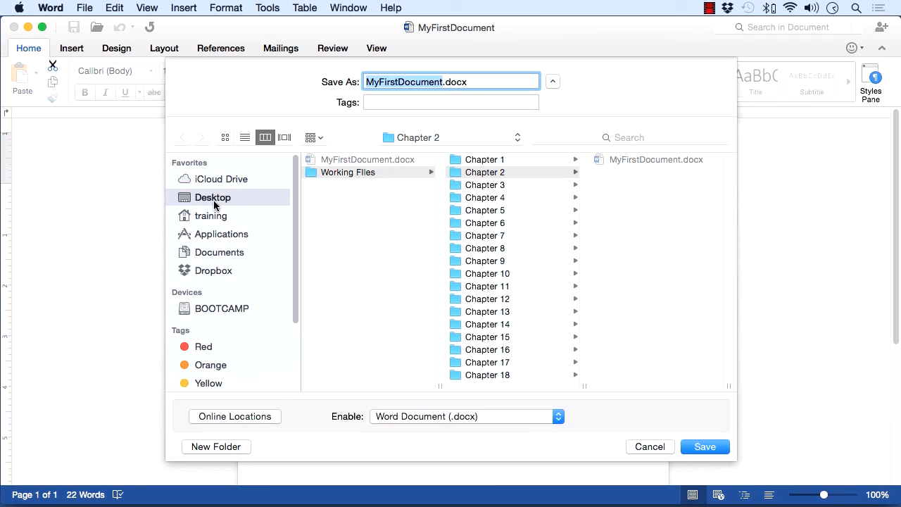
{"action": "mouse_move", "coordinate": [237, 258]}
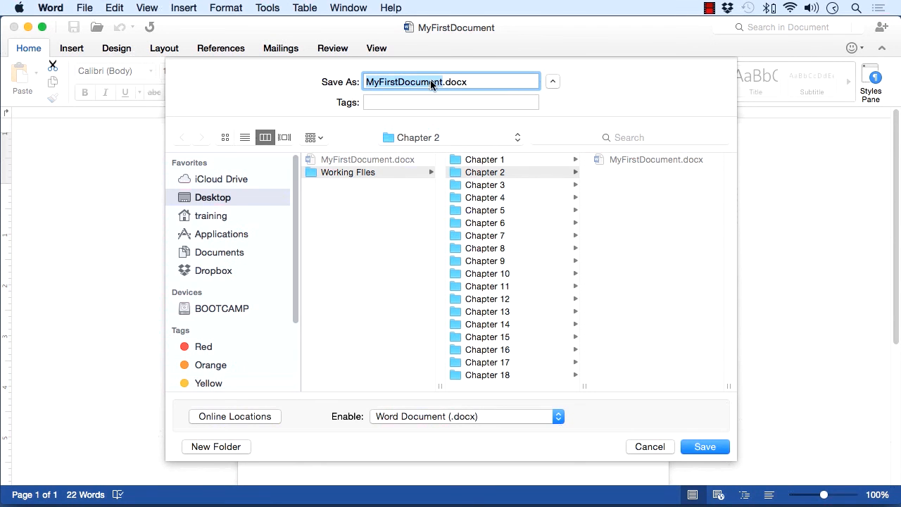
{"action": "mouse_move", "coordinate": [541, 236]}
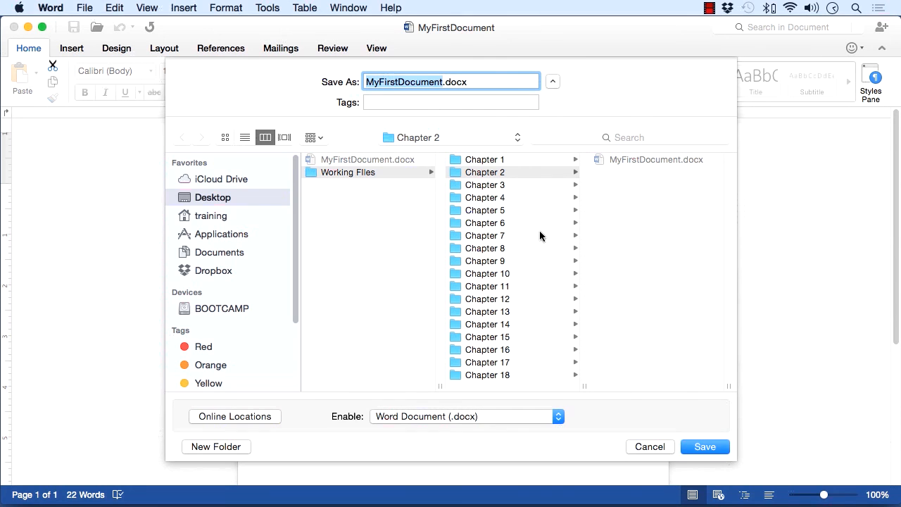
- Save MyFirstDocument.docx into Chapter 2, replacing the existing copy
{"action": "left_click", "coordinate": [705, 446]}
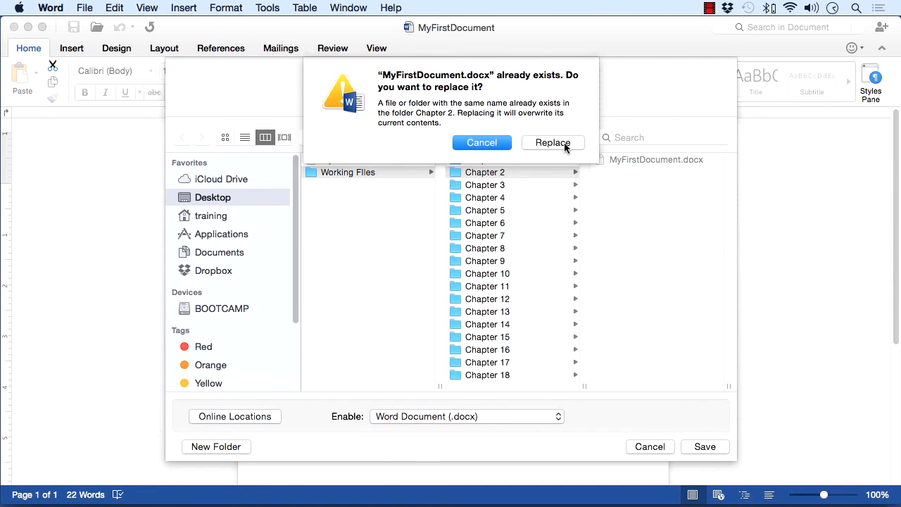
{"action": "left_click", "coordinate": [553, 142]}
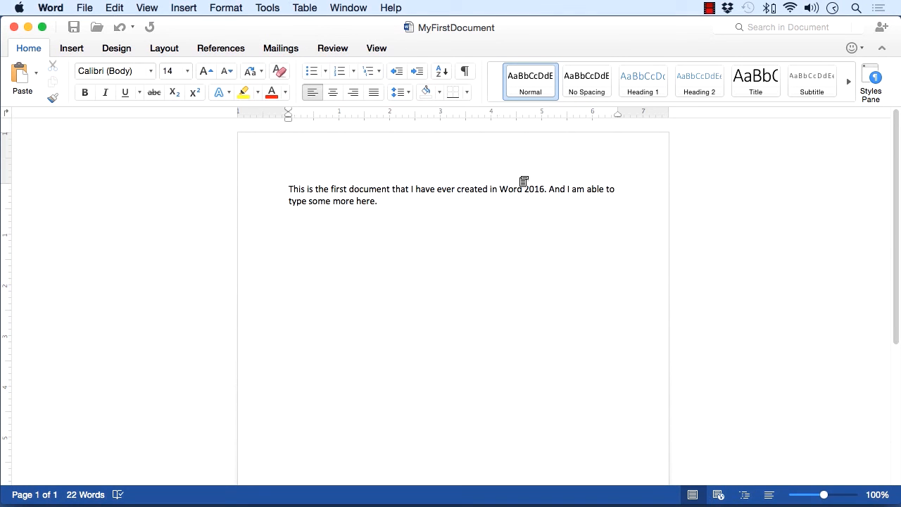
{"action": "left_click", "coordinate": [377, 200]}
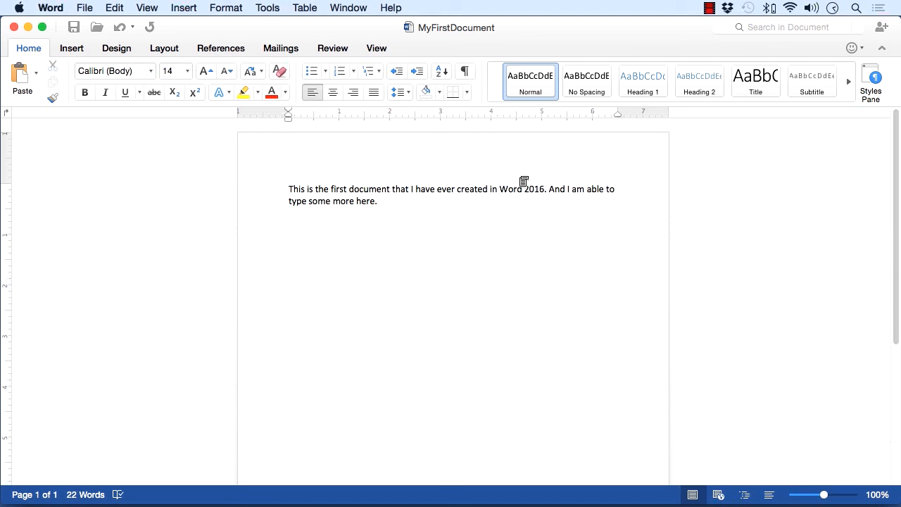
{"action": "left_click", "coordinate": [377, 201]}
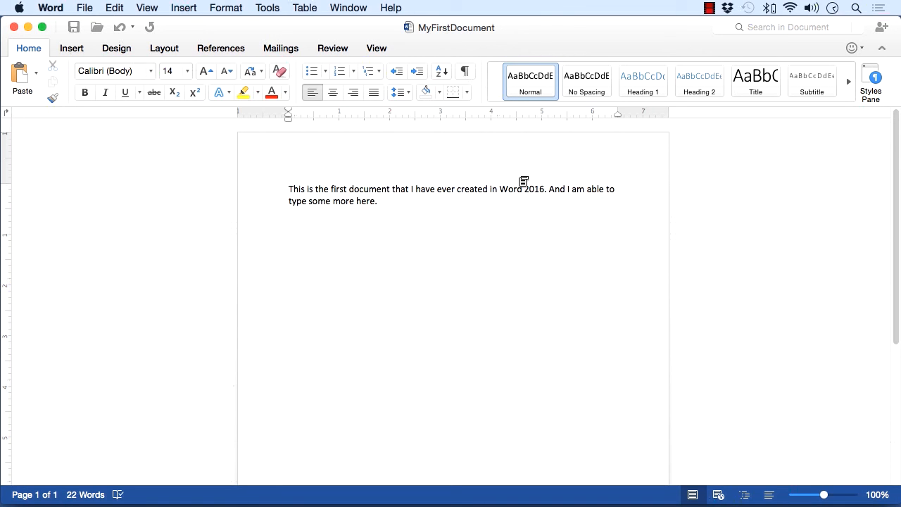
{"action": "left_click", "coordinate": [84, 8]}
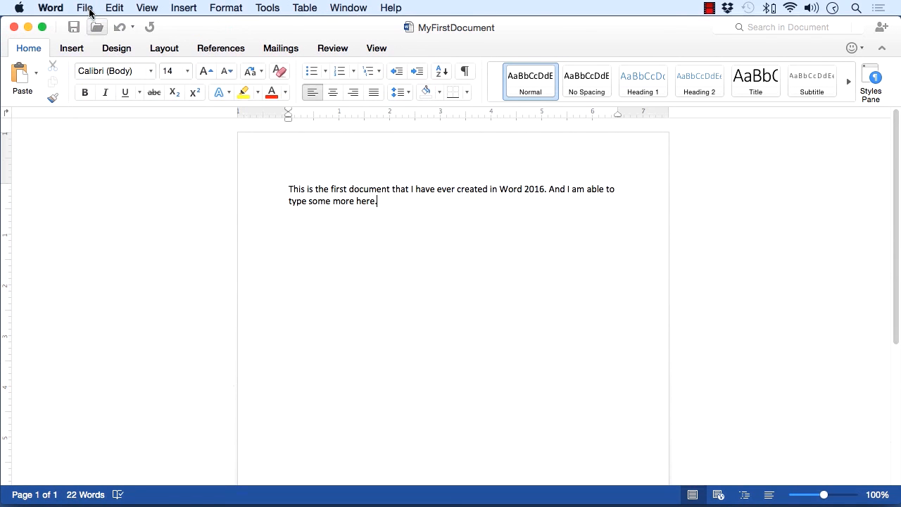
{"action": "mouse_move", "coordinate": [74, 26]}
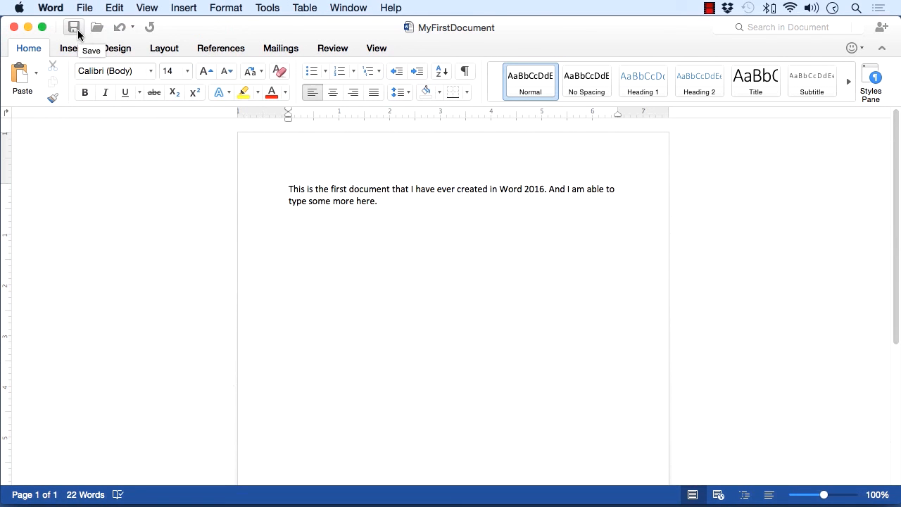